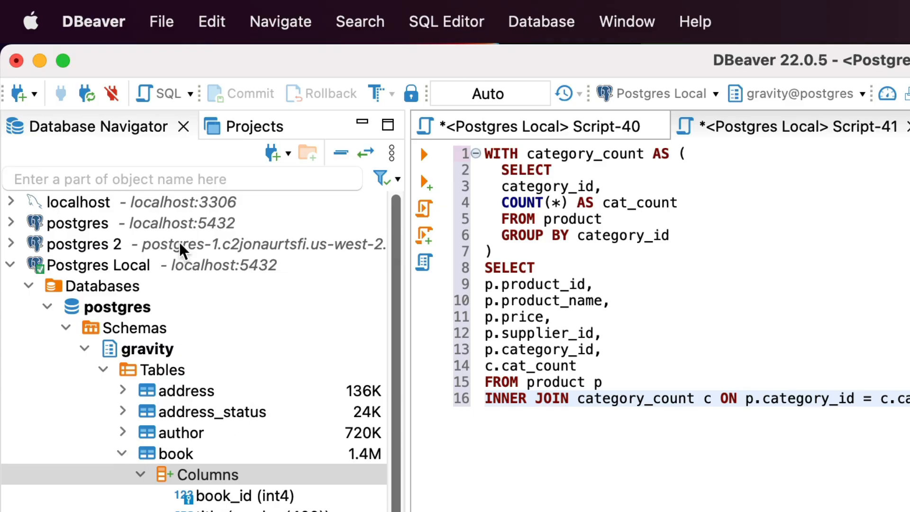
{"action": "mouse_move", "coordinate": [197, 148]}
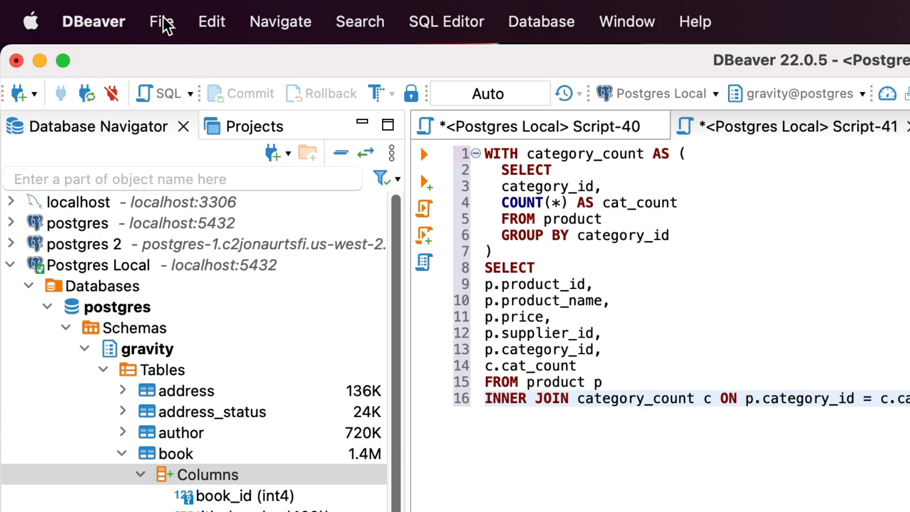
{"action": "mouse_move", "coordinate": [692, 347]}
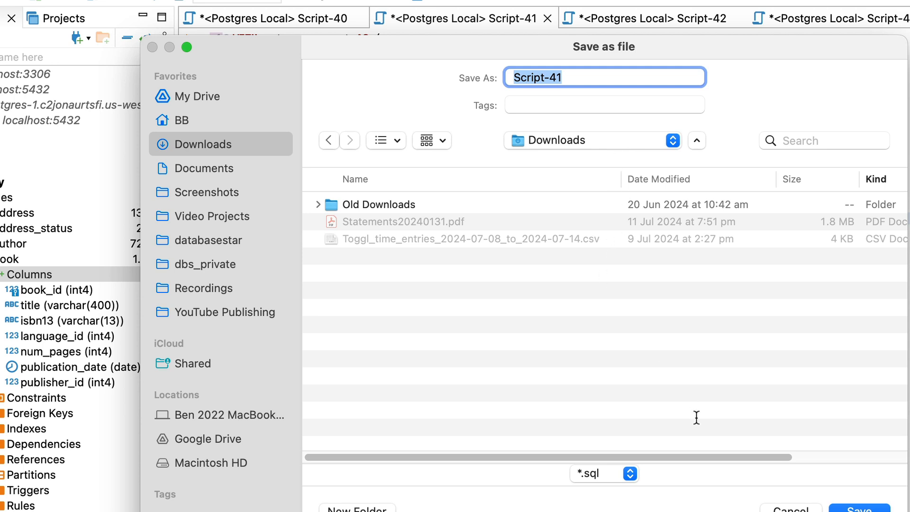
{"action": "type", "text": "Ca"}
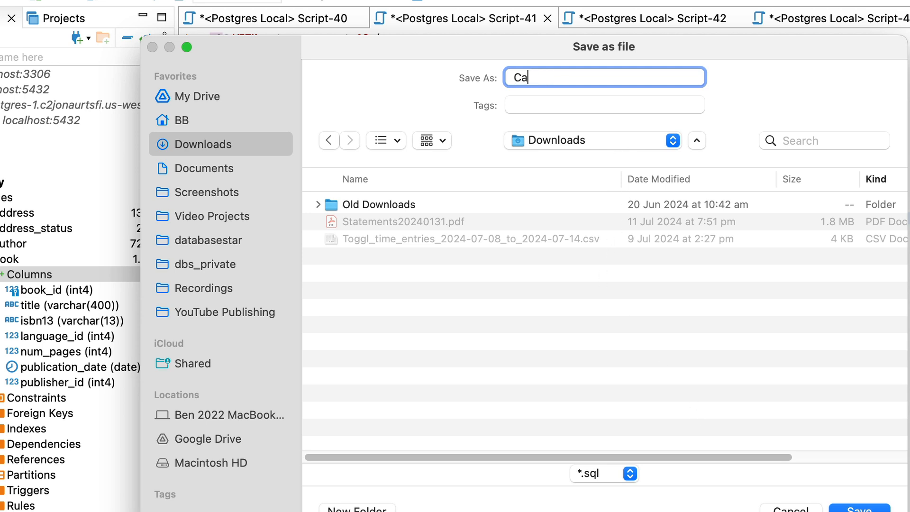